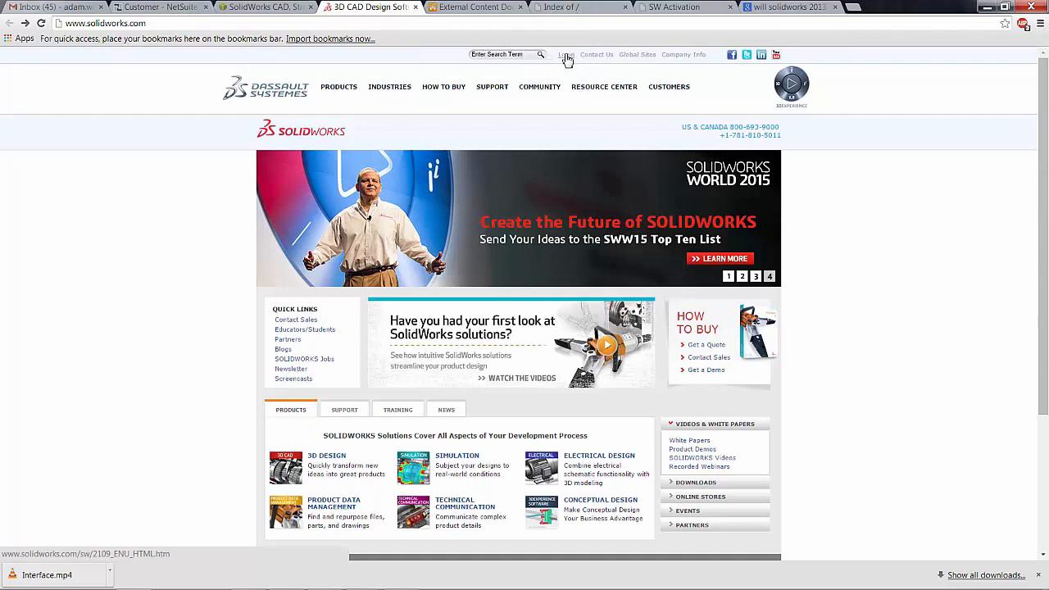
- Go to the customer resources login page and start the Customer Portal login
{"action": "left_click", "coordinate": [564, 54]}
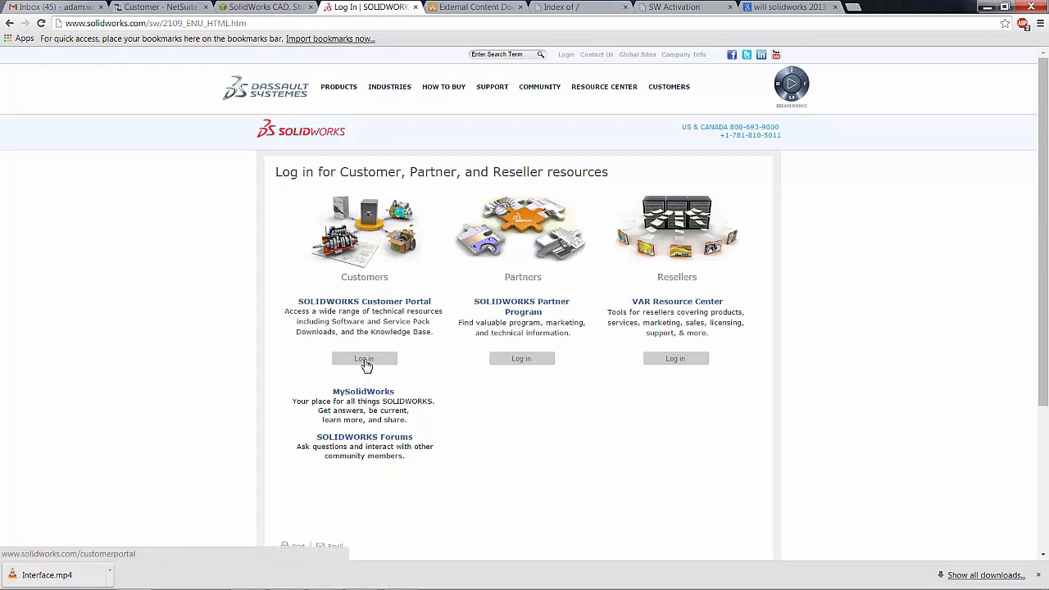
{"action": "left_click", "coordinate": [364, 358]}
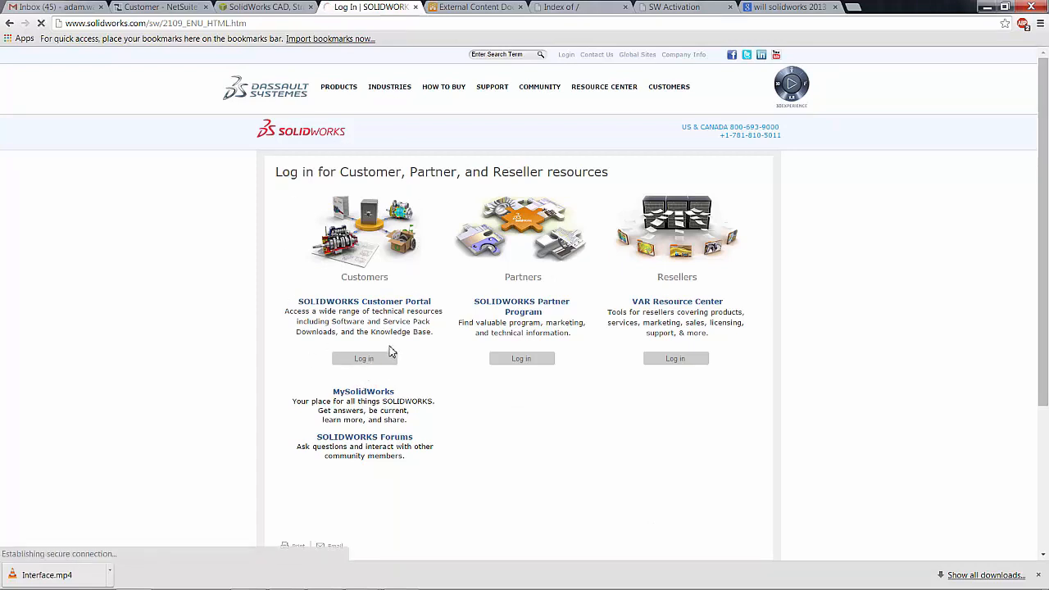
- Submit the SOLIDWORKS ID email and password to sign in to the customer portal
{"action": "left_click", "coordinate": [364, 357]}
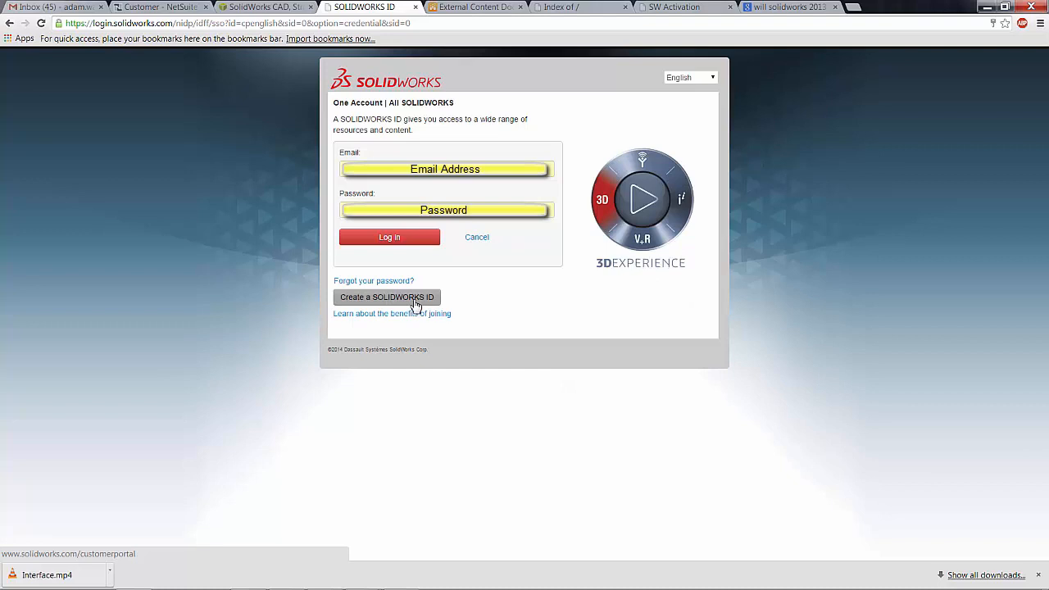
{"action": "mouse_move", "coordinate": [516, 304]}
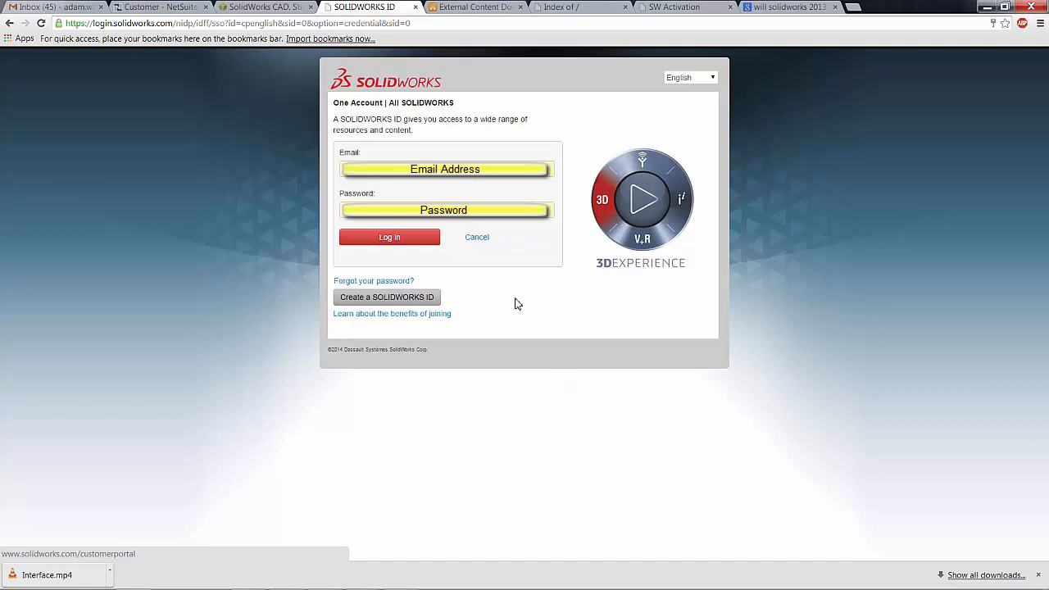
{"action": "mouse_move", "coordinate": [421, 264]}
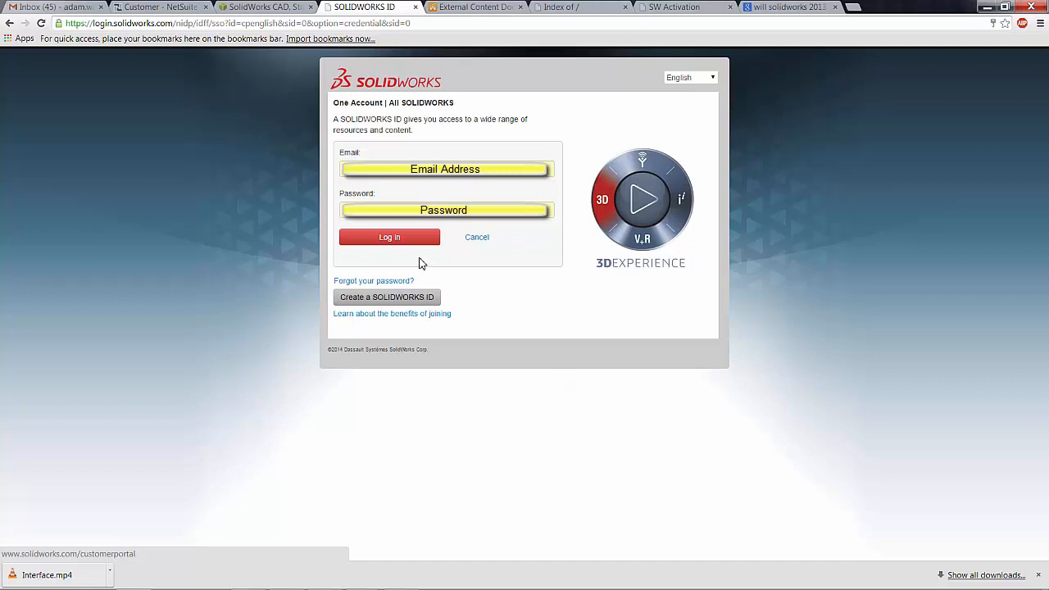
{"action": "left_click", "coordinate": [390, 236]}
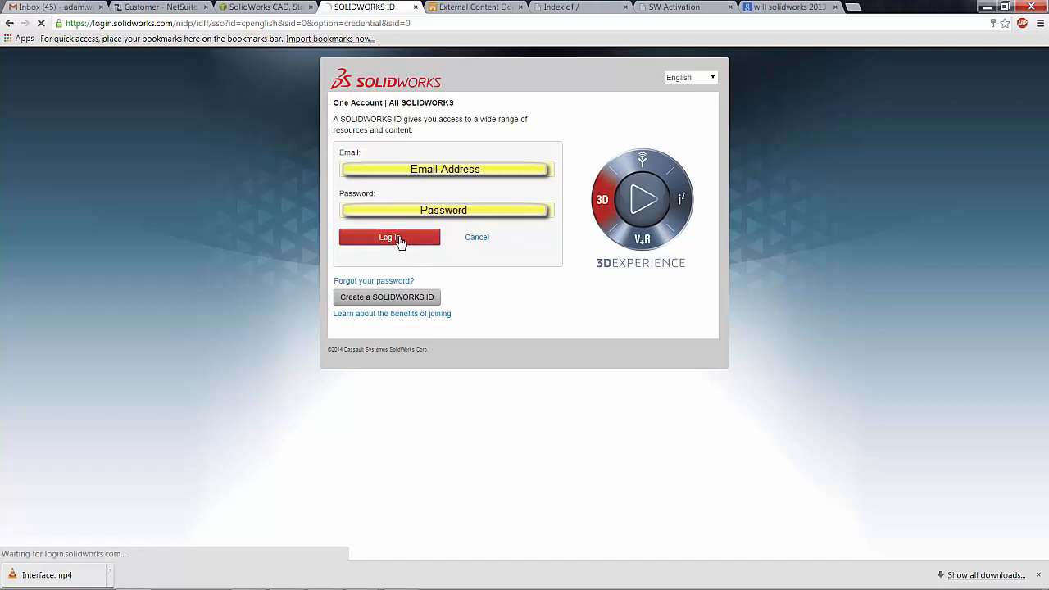
{"action": "left_click", "coordinate": [388, 236]}
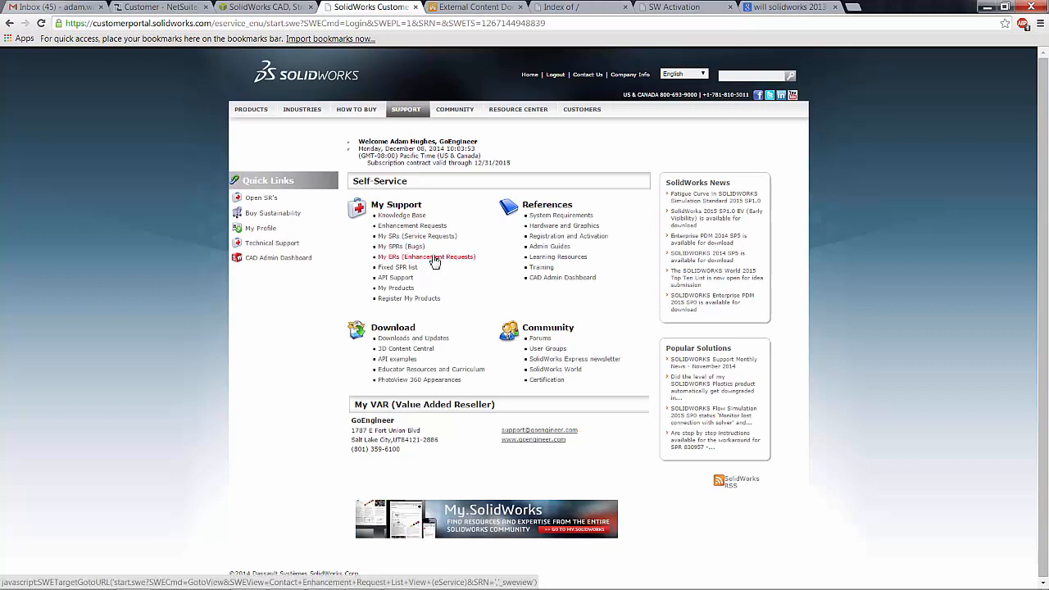
{"action": "mouse_move", "coordinate": [544, 380]}
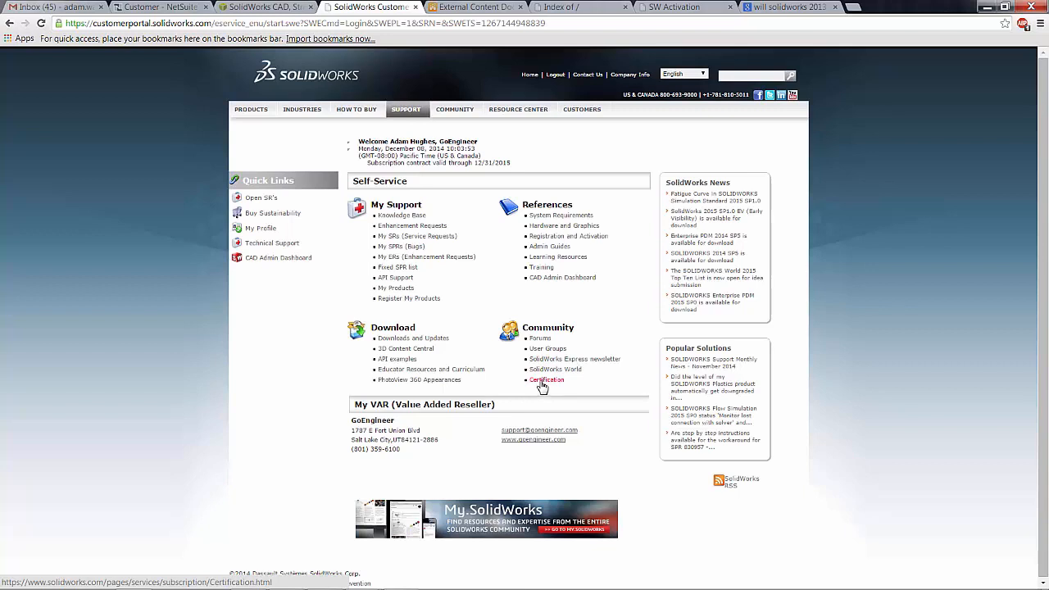
{"action": "mouse_move", "coordinate": [525, 255]}
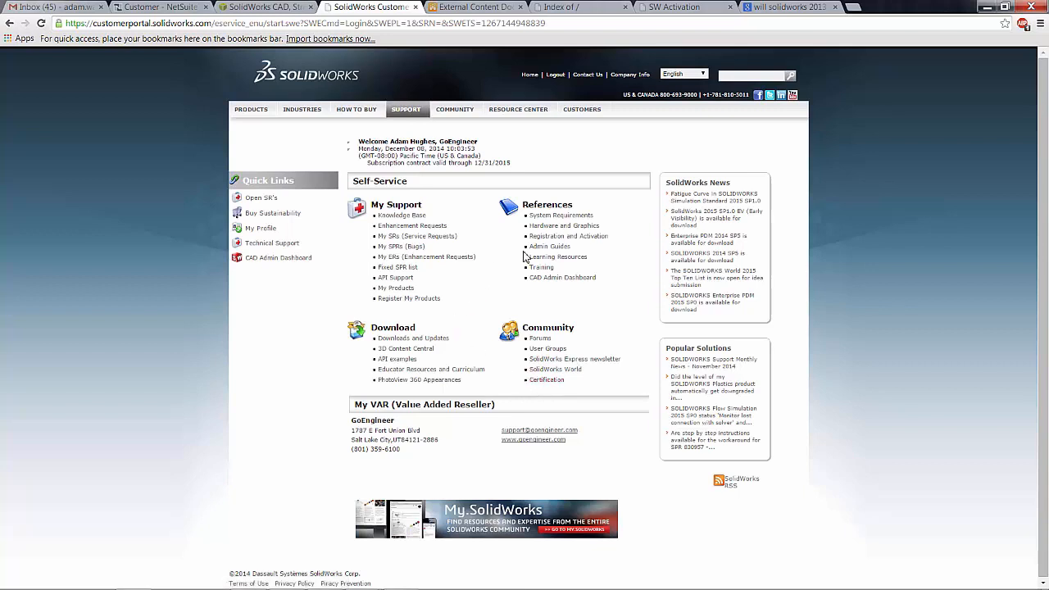
{"action": "mouse_move", "coordinate": [465, 293]}
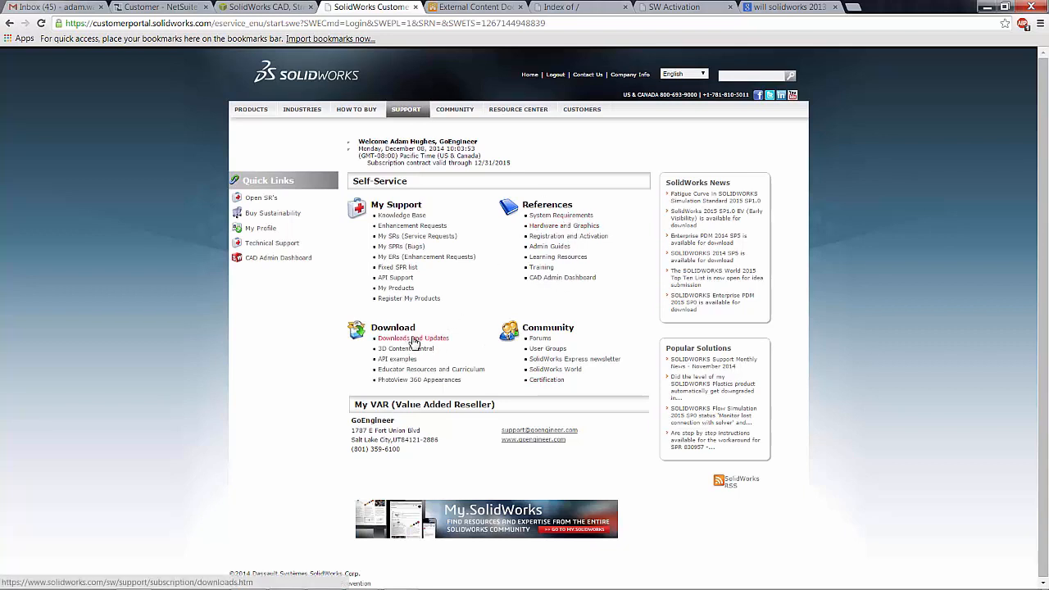
- Request the Downloads and Updates page from the Self-Service Download section
{"action": "left_click", "coordinate": [413, 338]}
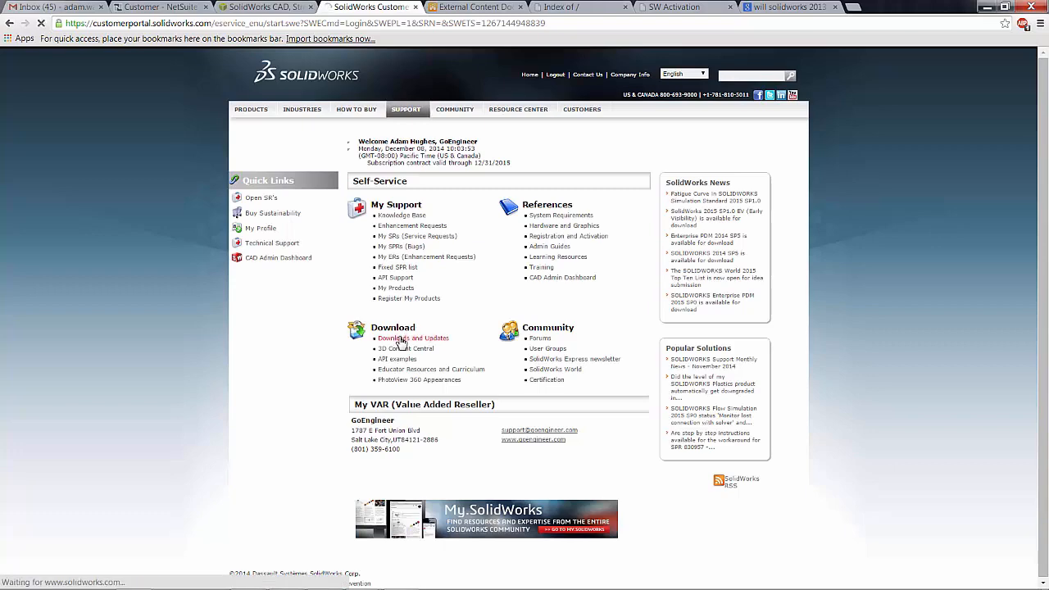
- Show the Downloads page with version 2015 selected and its service pack list
{"action": "left_click", "coordinate": [413, 338]}
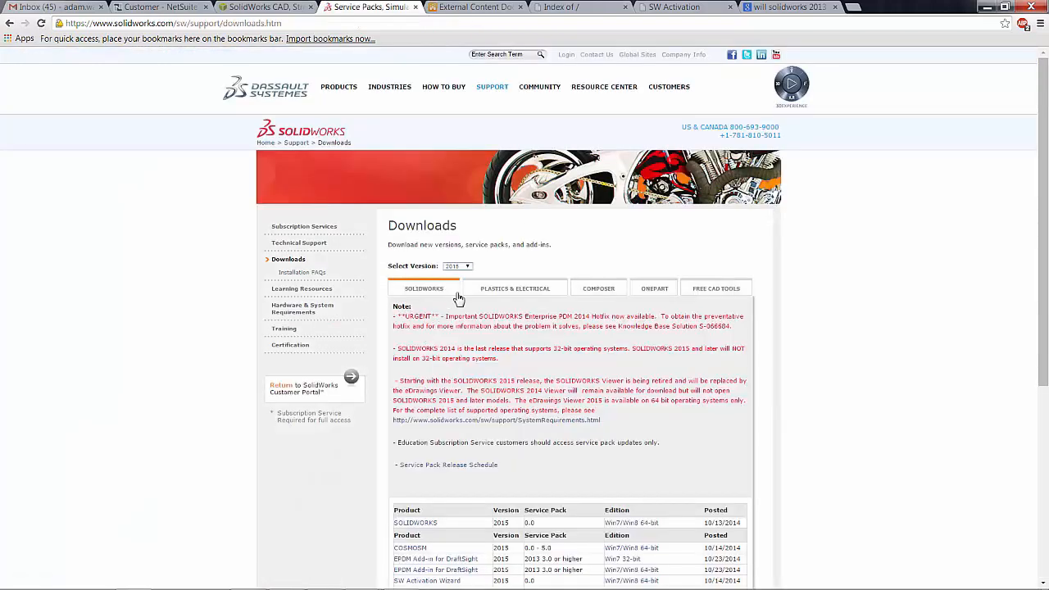
{"action": "scroll", "scroll_direction": "down", "scroll_amount": 3}
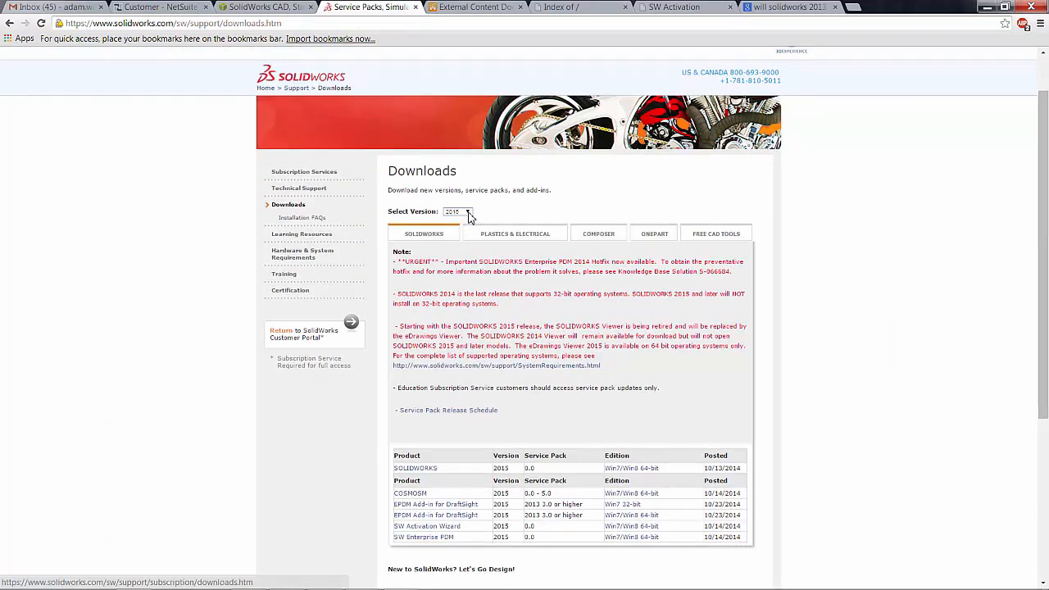
{"action": "left_click", "coordinate": [455, 211]}
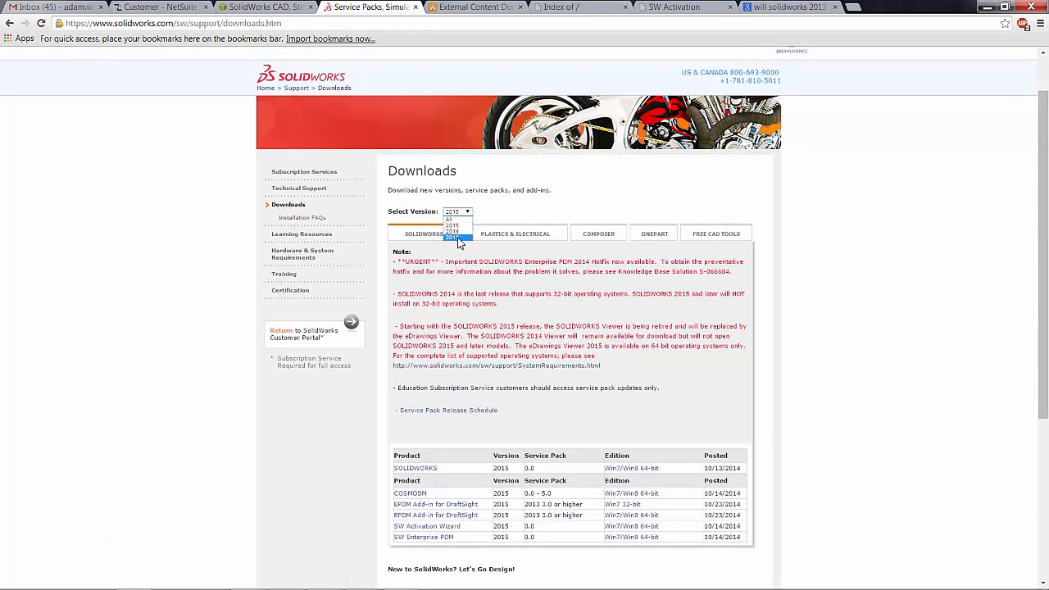
{"action": "left_click", "coordinate": [455, 238]}
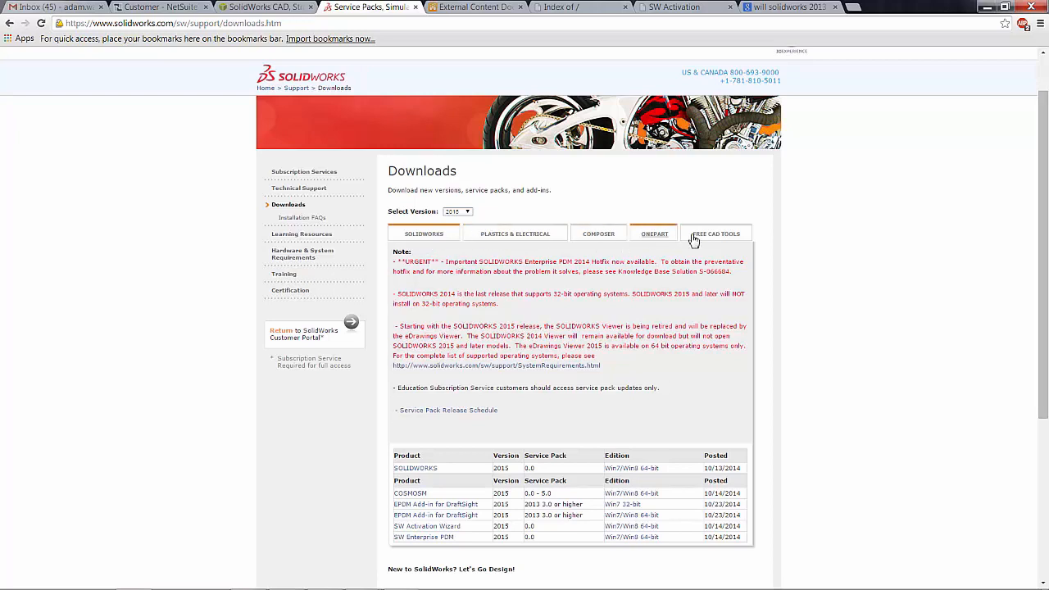
{"action": "scroll", "scroll_direction": "down", "scroll_amount": 3}
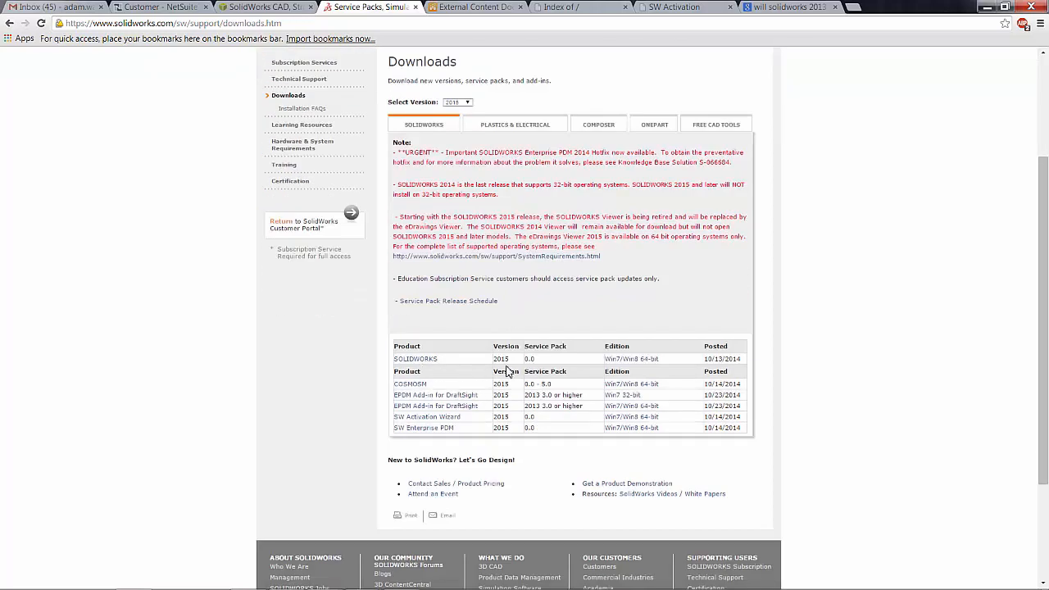
{"action": "mouse_move", "coordinate": [551, 361]}
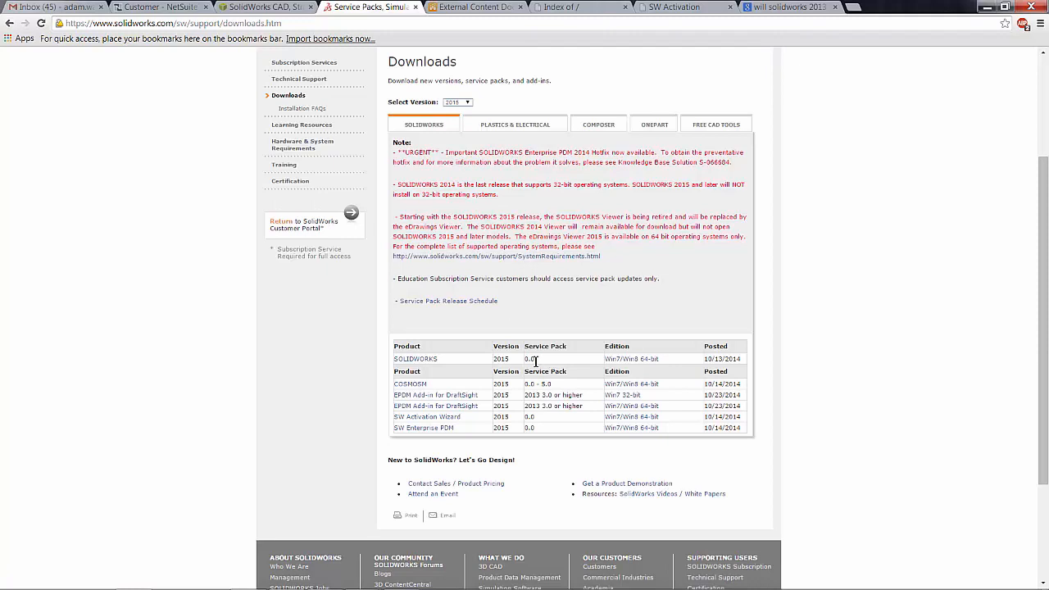
{"action": "mouse_move", "coordinate": [453, 384]}
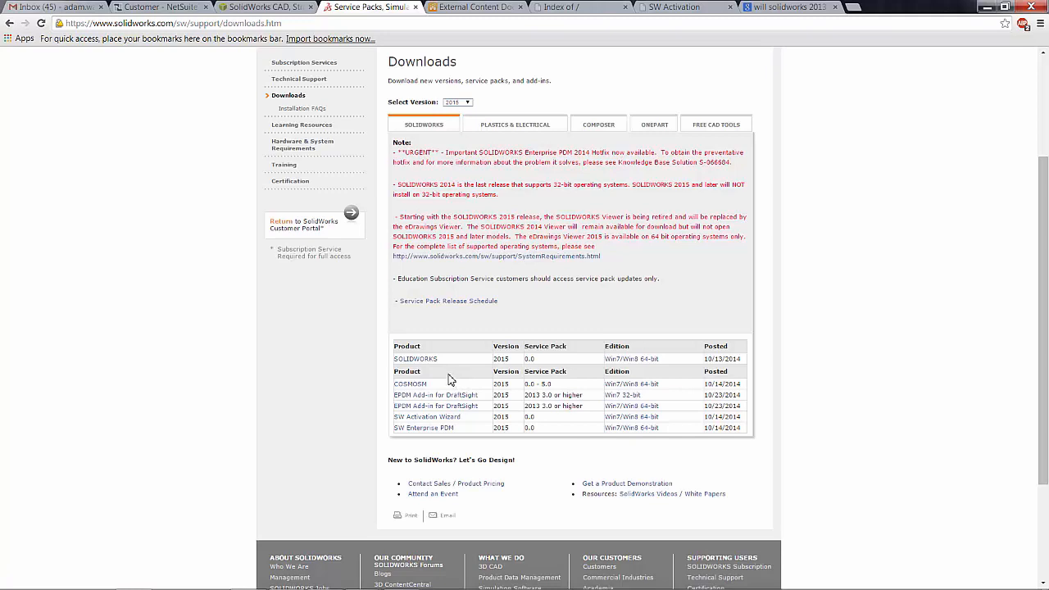
{"action": "mouse_move", "coordinate": [416, 359]}
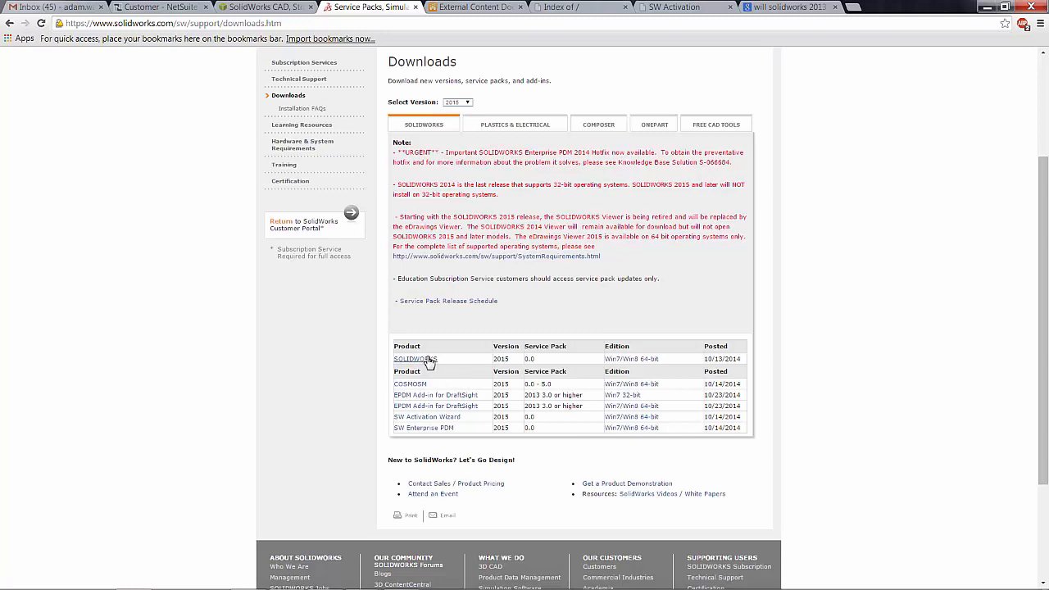